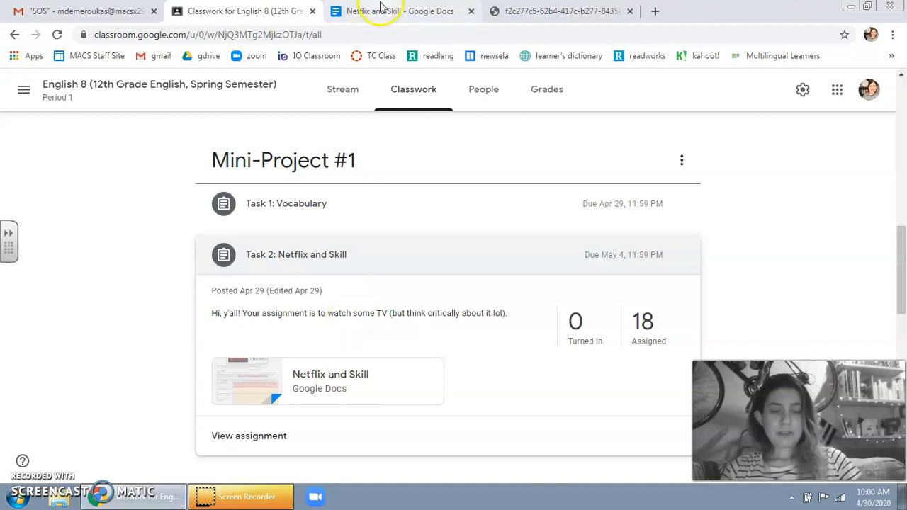
Step: Switch from Google Classroom to the 'Netflix and Skill' assignment document in Google Docs
click(397, 11)
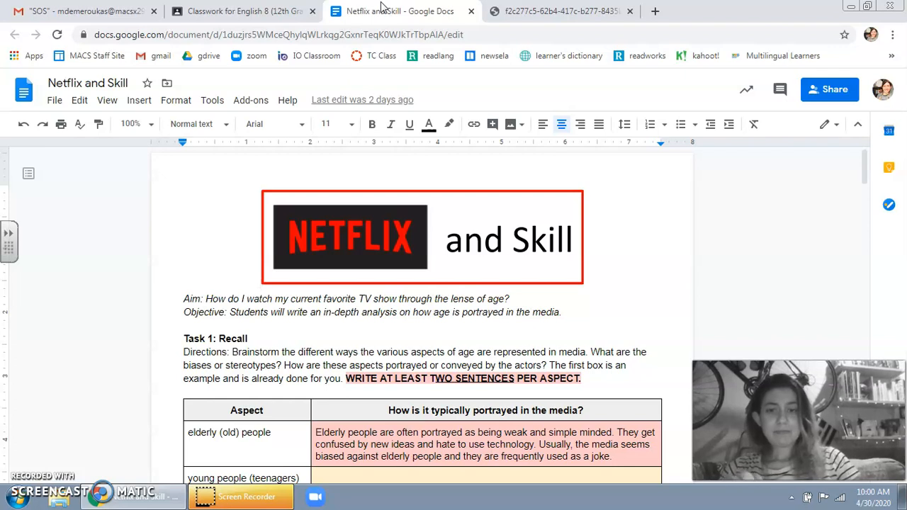
scroll(down, 3)
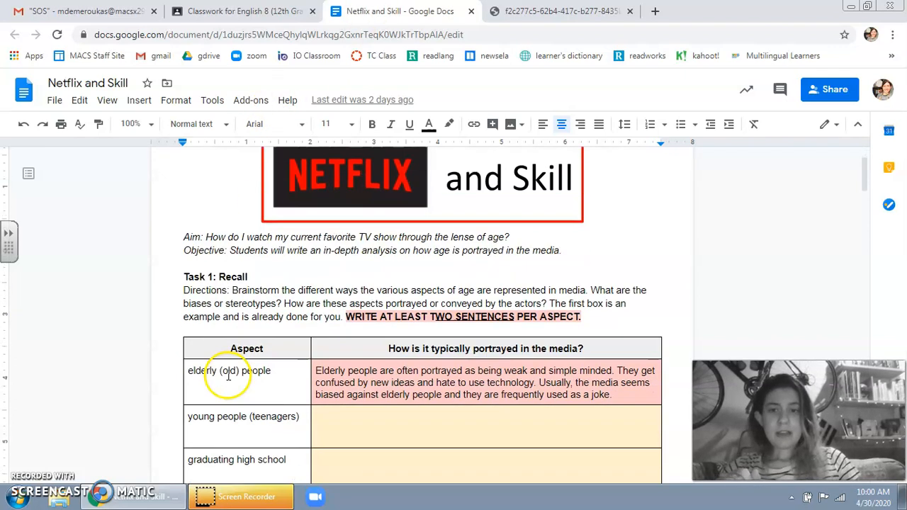
scroll(down, 3)
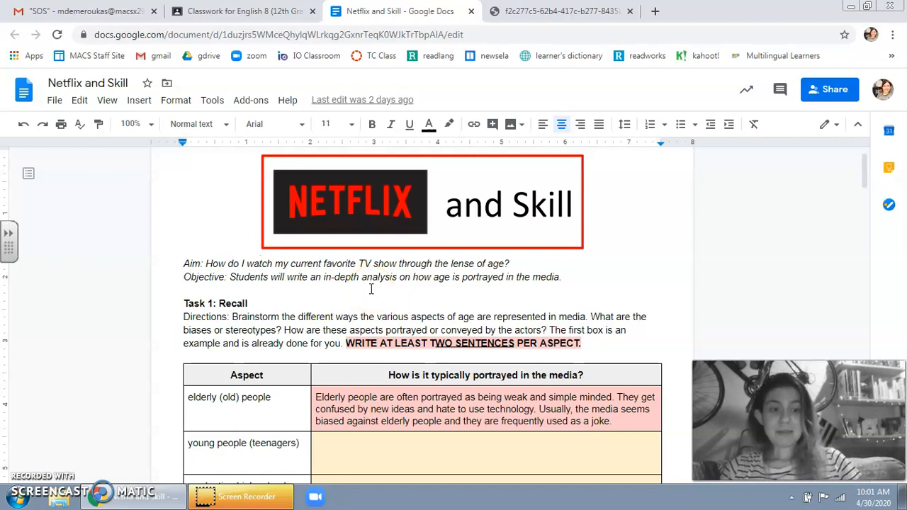
scroll(down, 3)
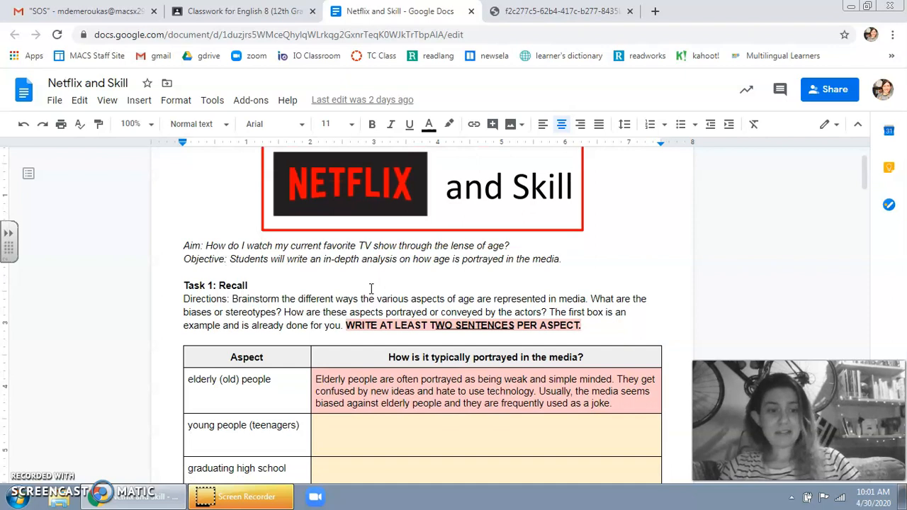
scroll(down, 3)
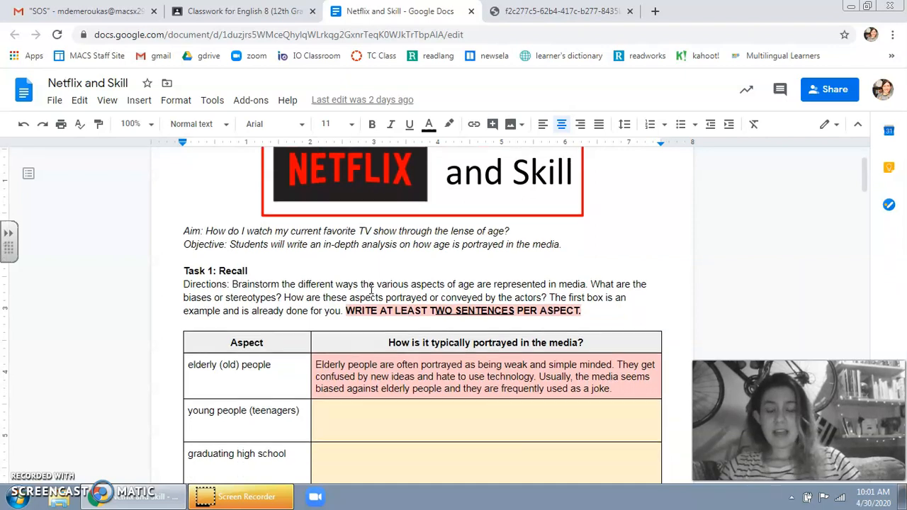
scroll(down, 3)
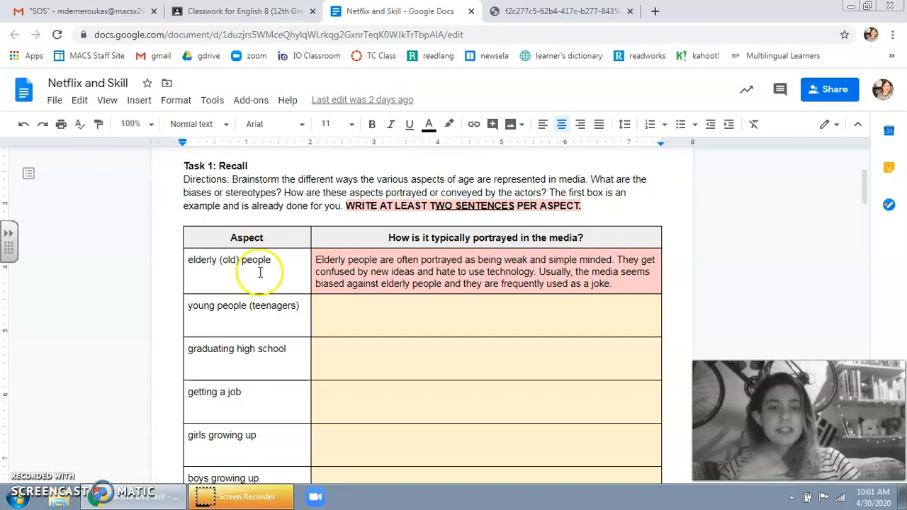
scroll(down, 3)
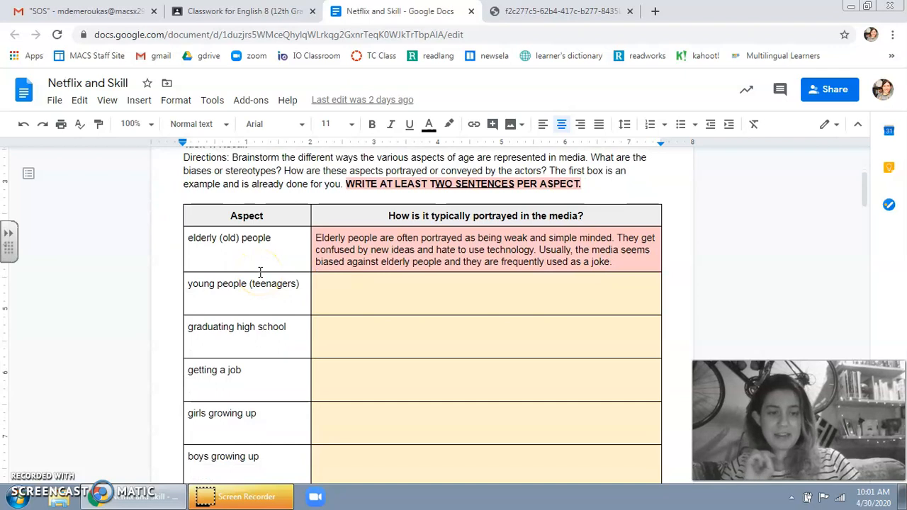
scroll(down, 3)
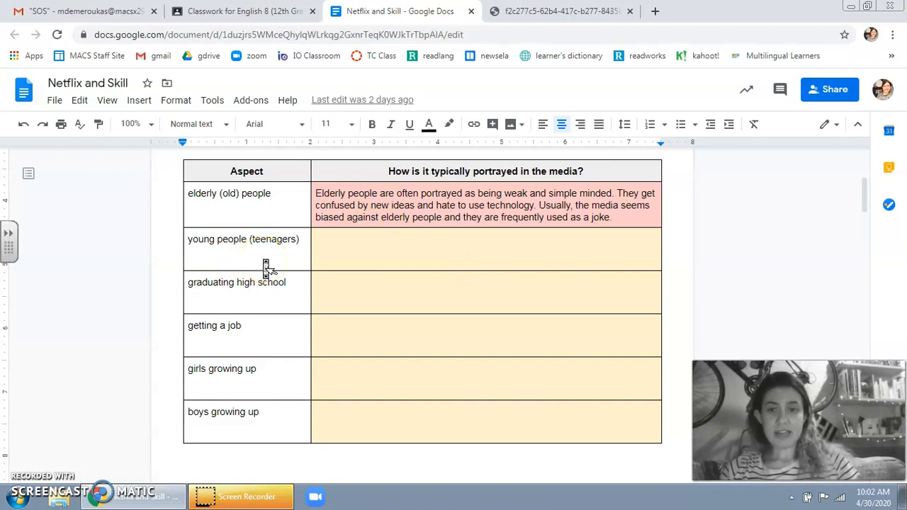
scroll(down, 3)
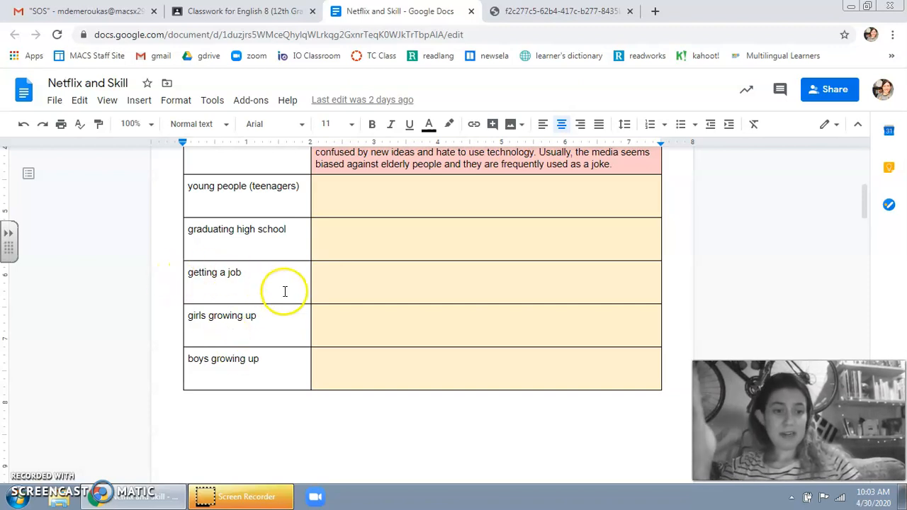
scroll(down, 3)
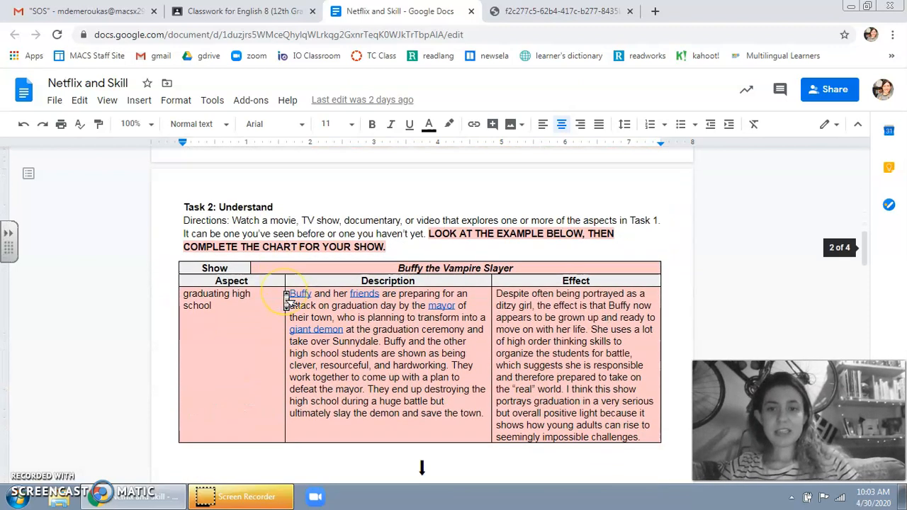
scroll(down, 3)
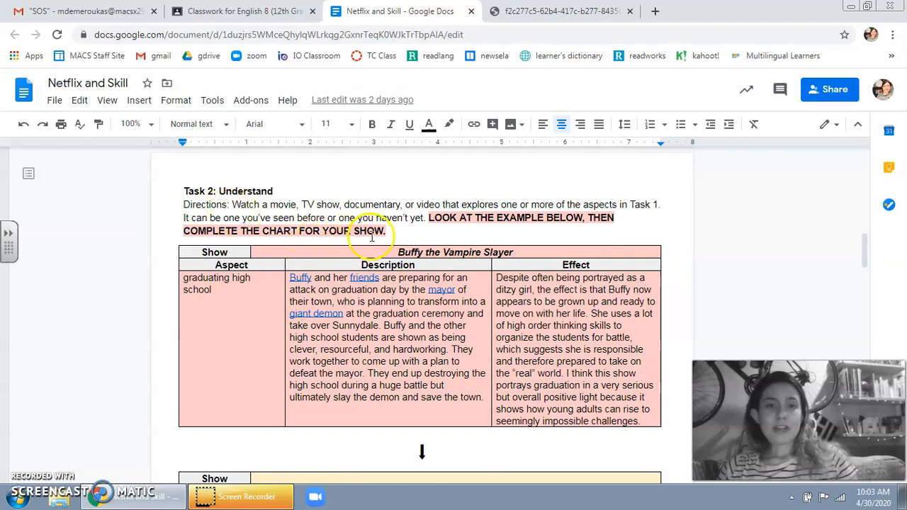
mouse_move(432, 346)
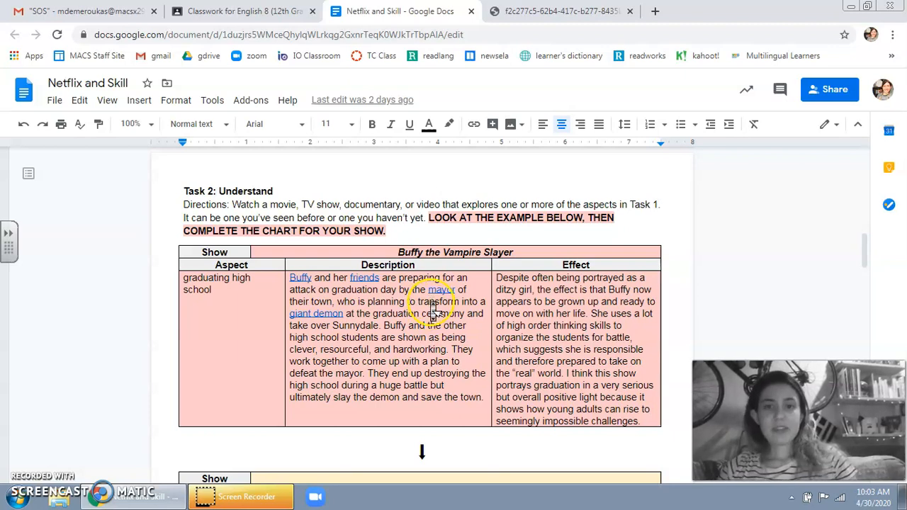
scroll(down, 3)
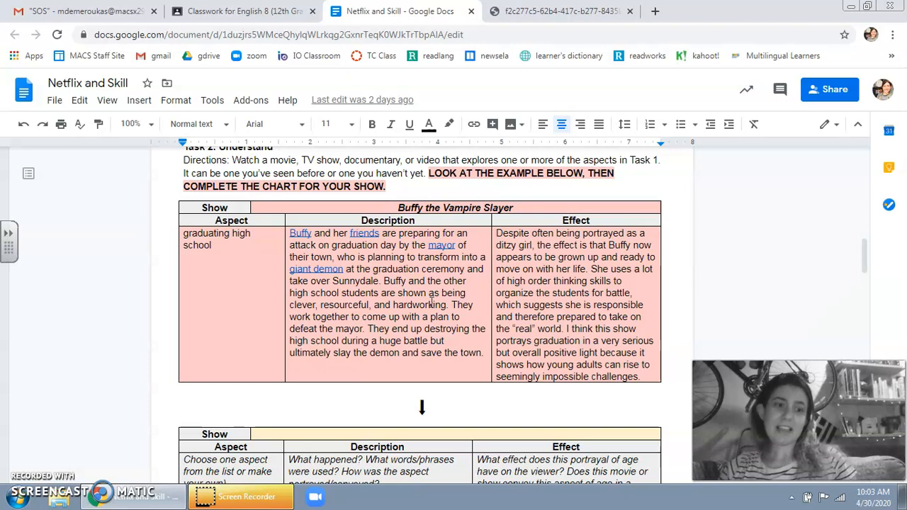
mouse_move(476, 212)
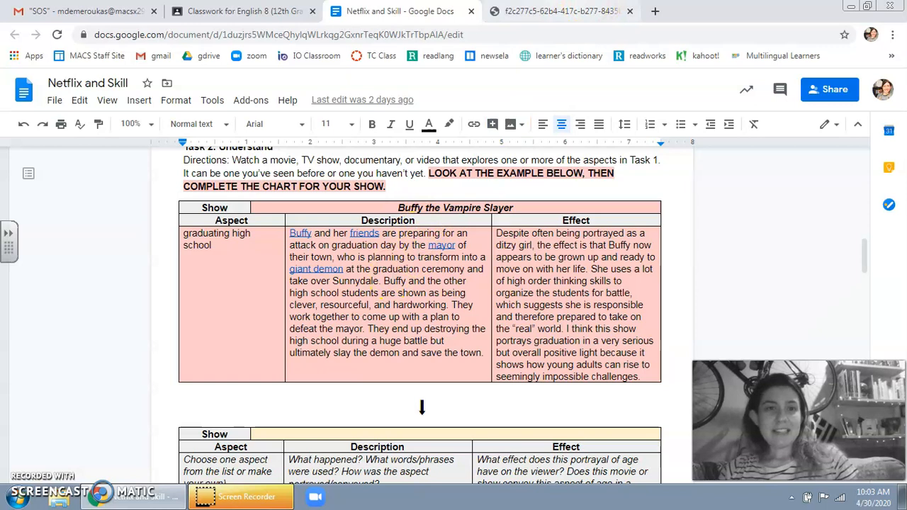
click(558, 11)
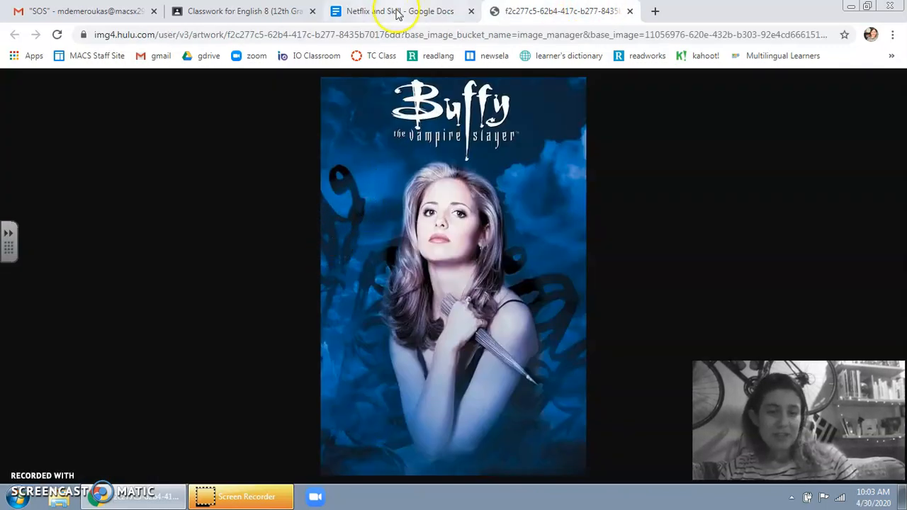
click(386, 11)
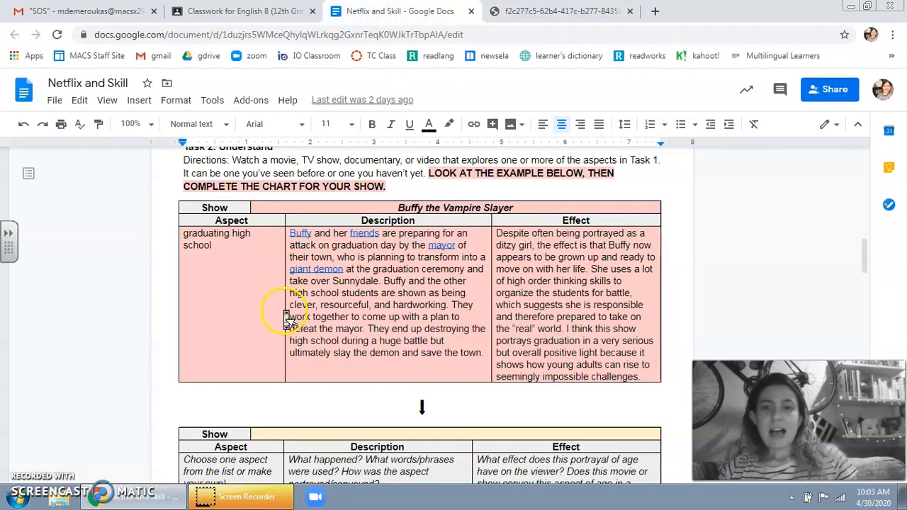
scroll(down, 3)
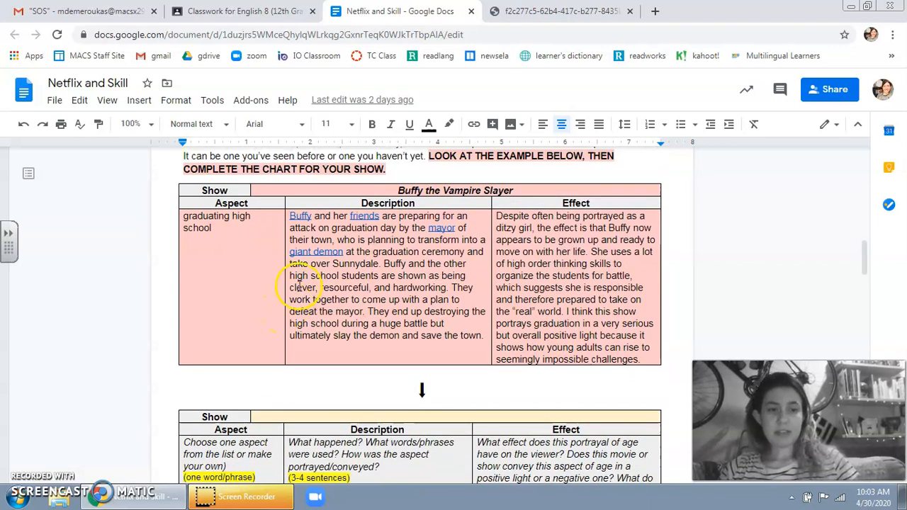
scroll(down, 3)
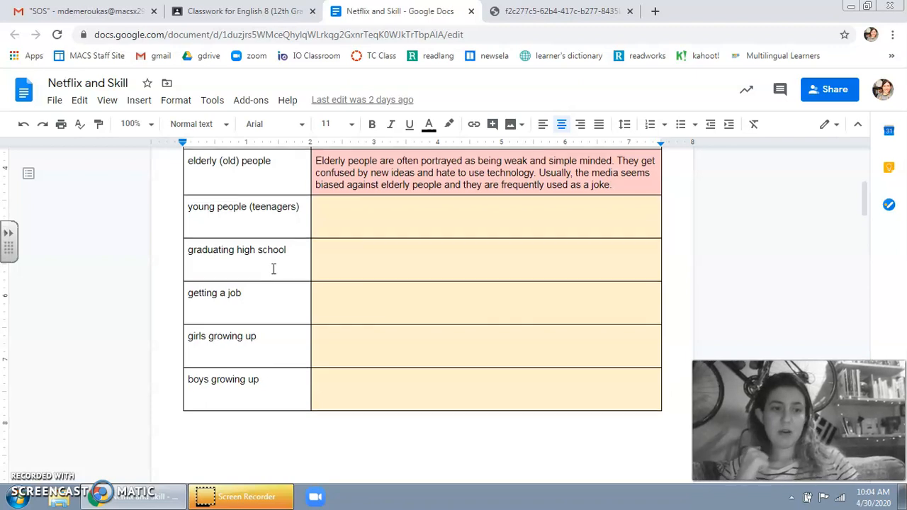
scroll(down, 3)
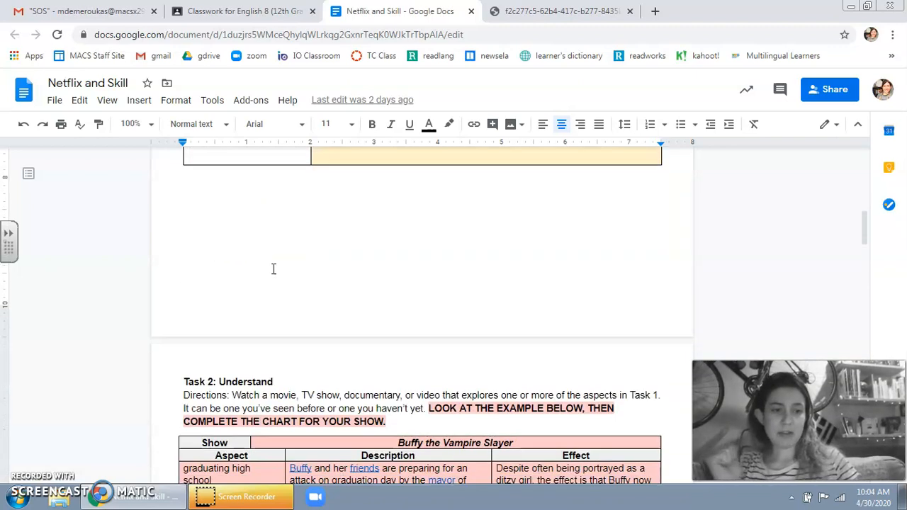
scroll(down, 3)
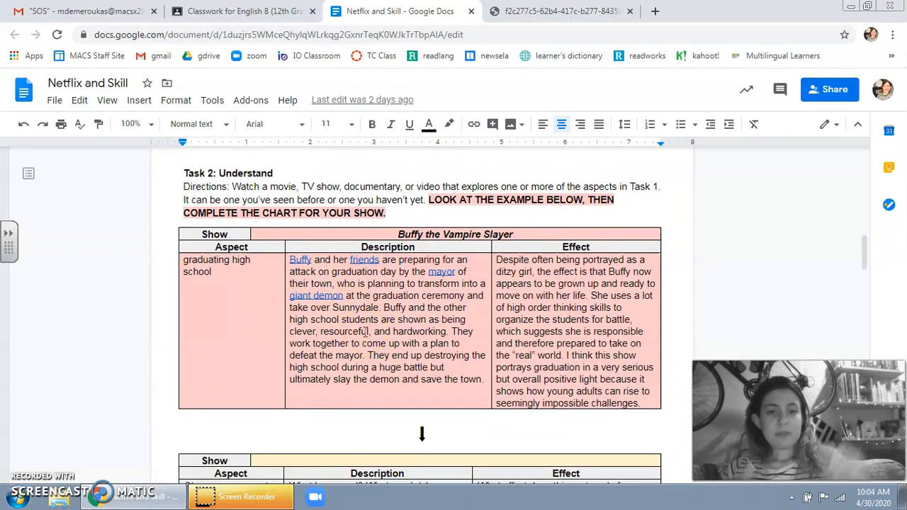
click(212, 276)
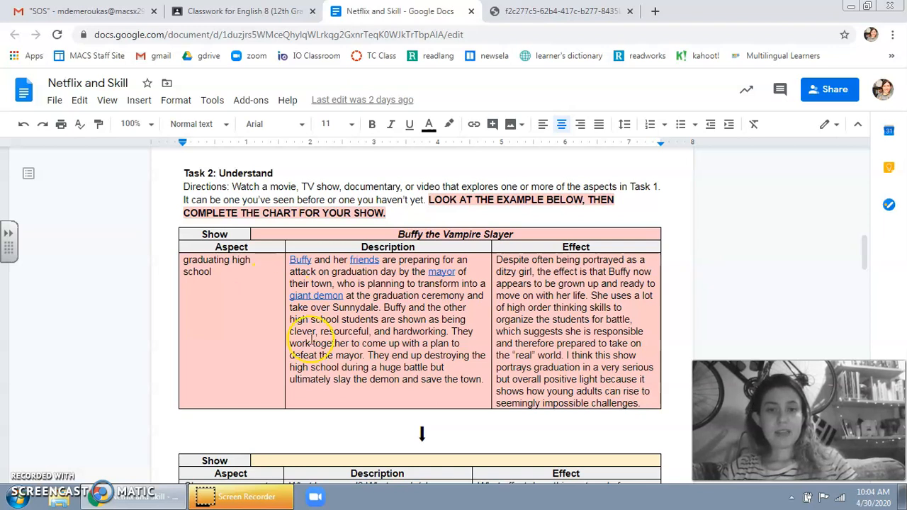
scroll(down, 3)
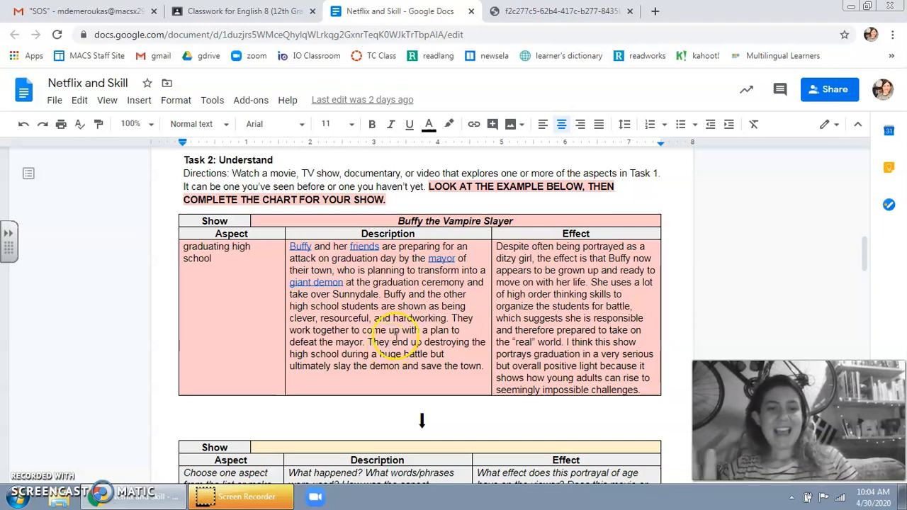
scroll(down, 3)
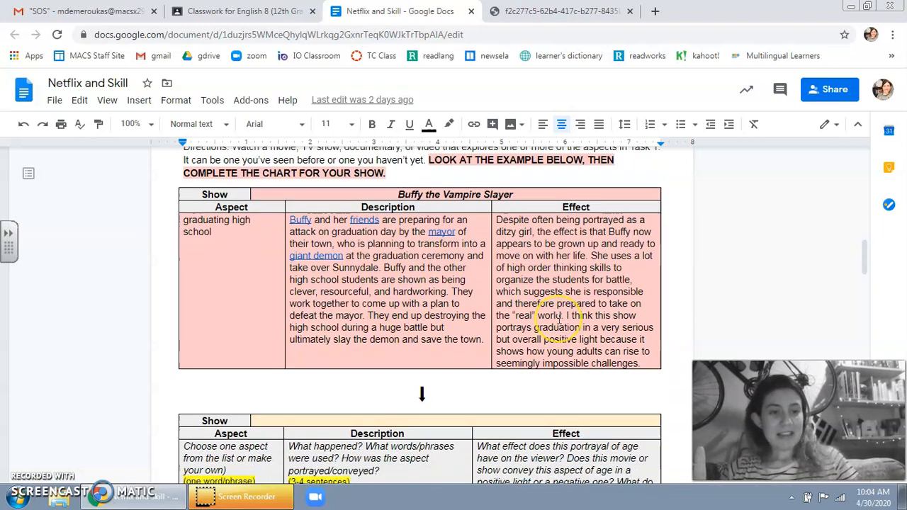
scroll(down, 3)
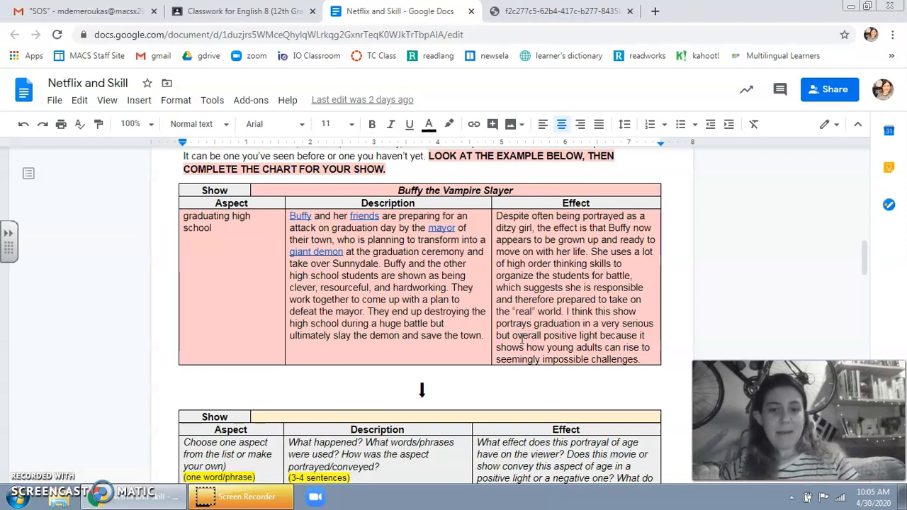
scroll(down, 3)
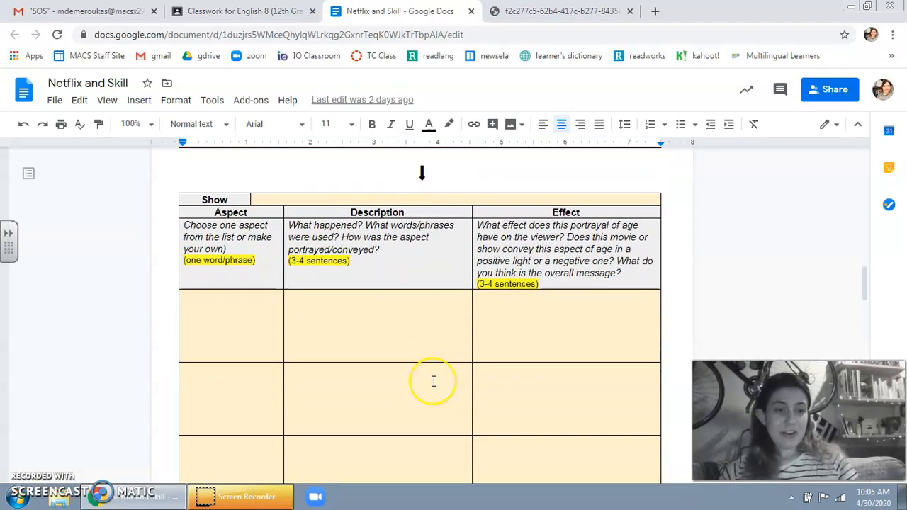
scroll(down, 3)
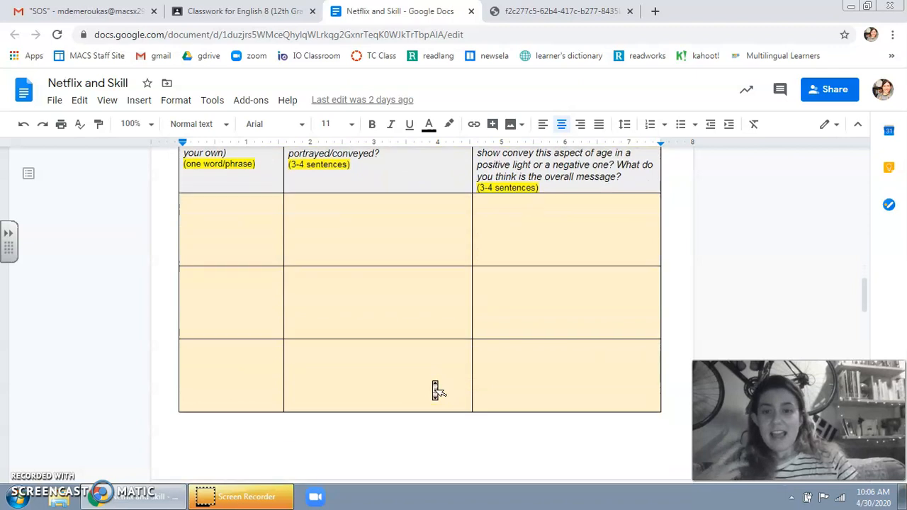
scroll(down, 3)
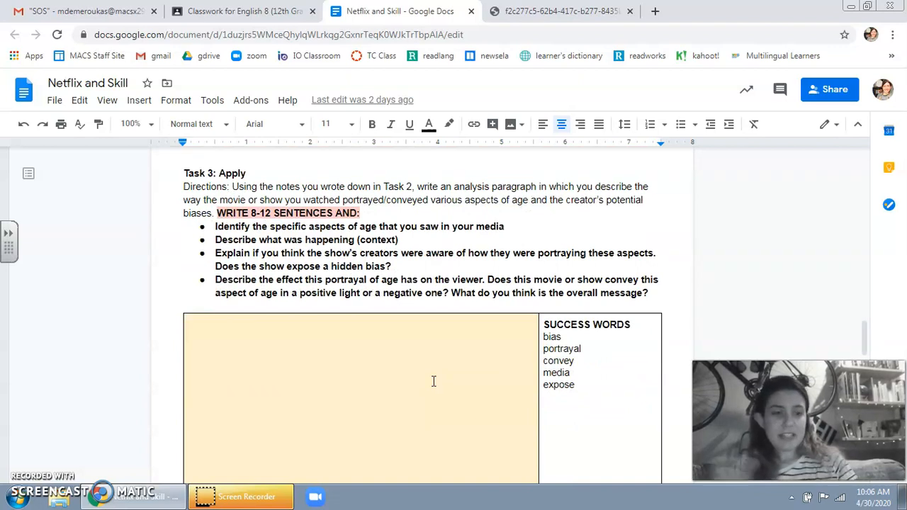
scroll(down, 3)
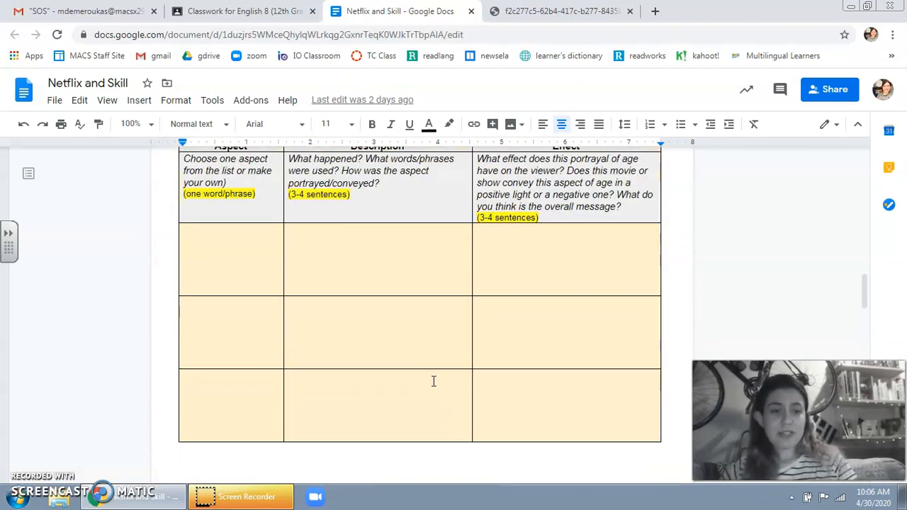
scroll(down, 3)
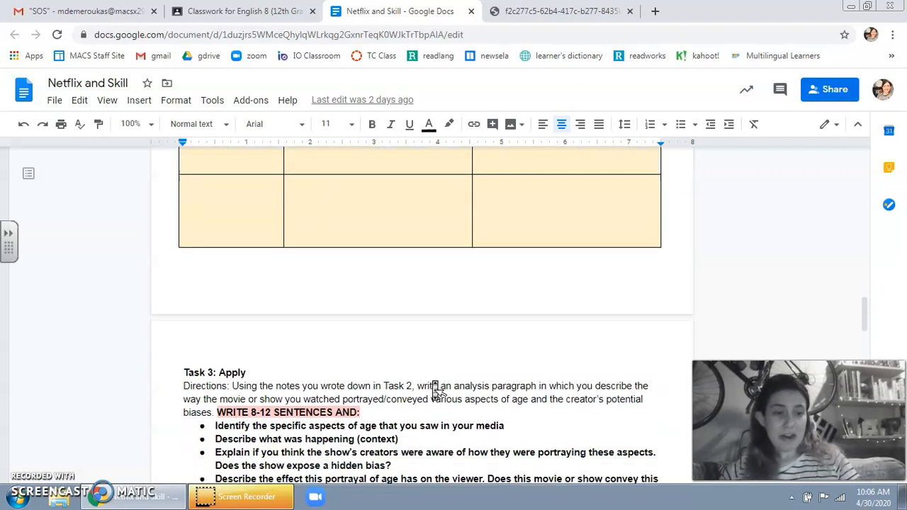
scroll(down, 3)
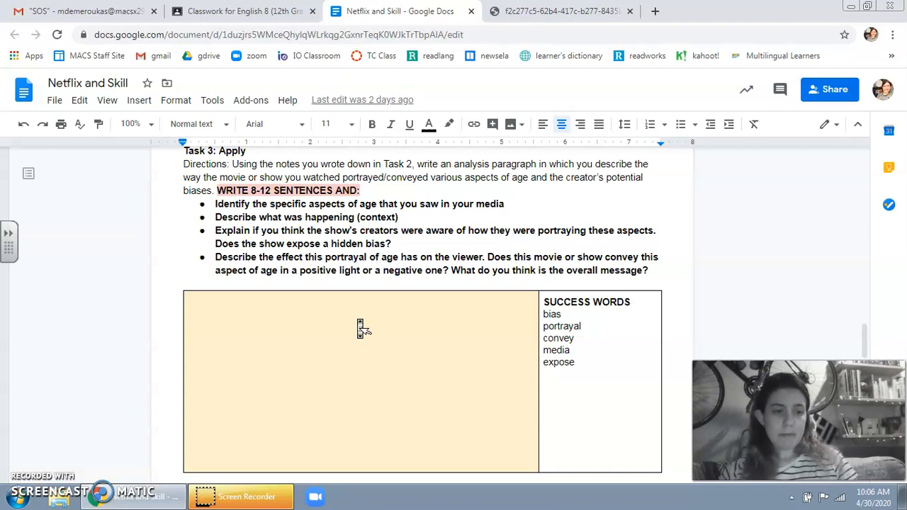
scroll(down, 3)
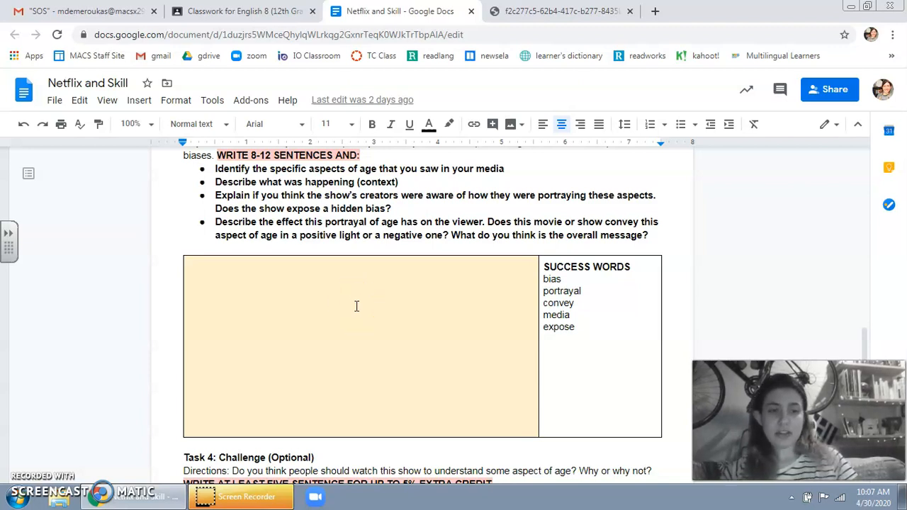
scroll(down, 3)
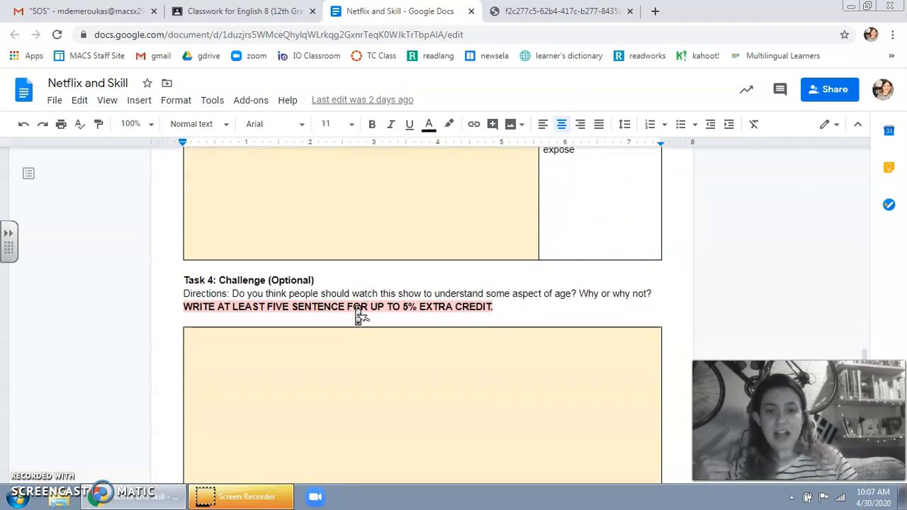
scroll(down, 3)
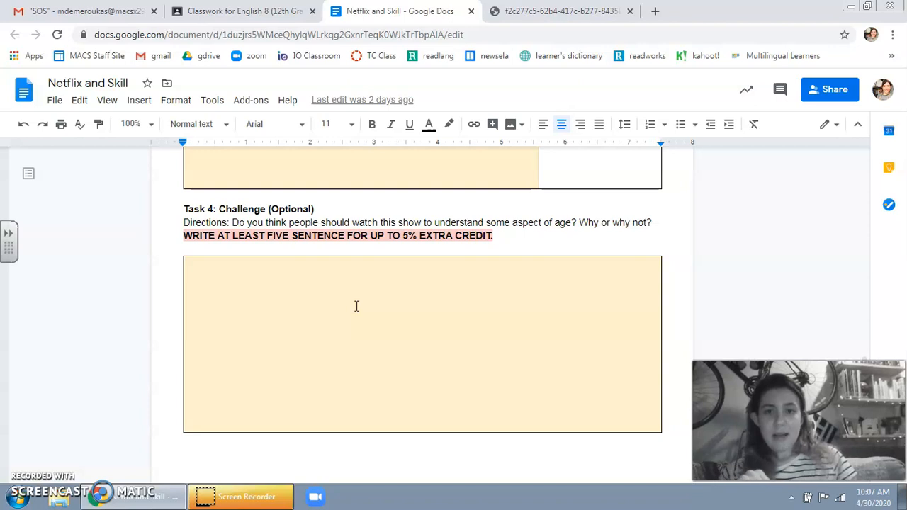
mouse_move(378, 305)
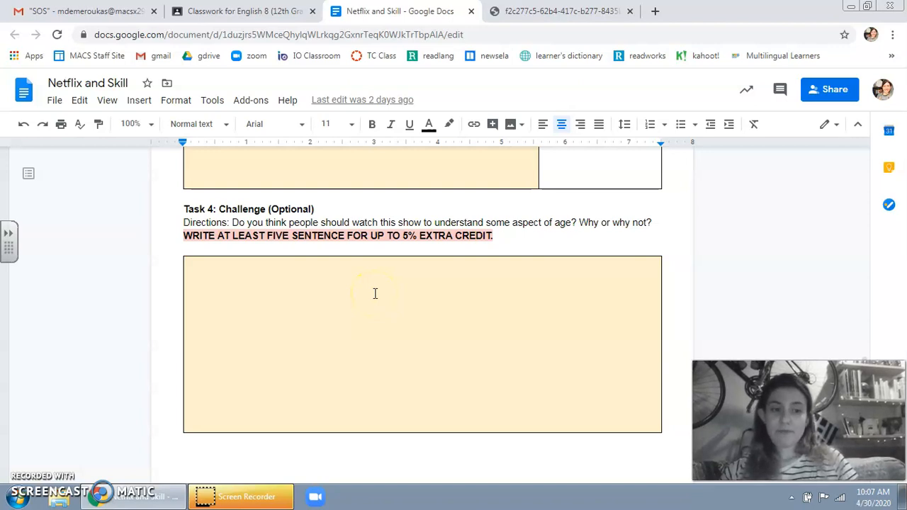
scroll(down, 3)
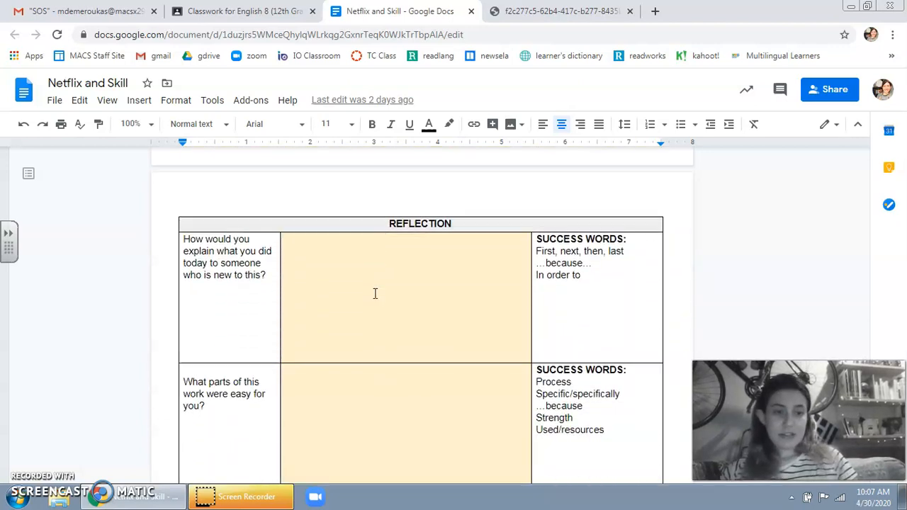